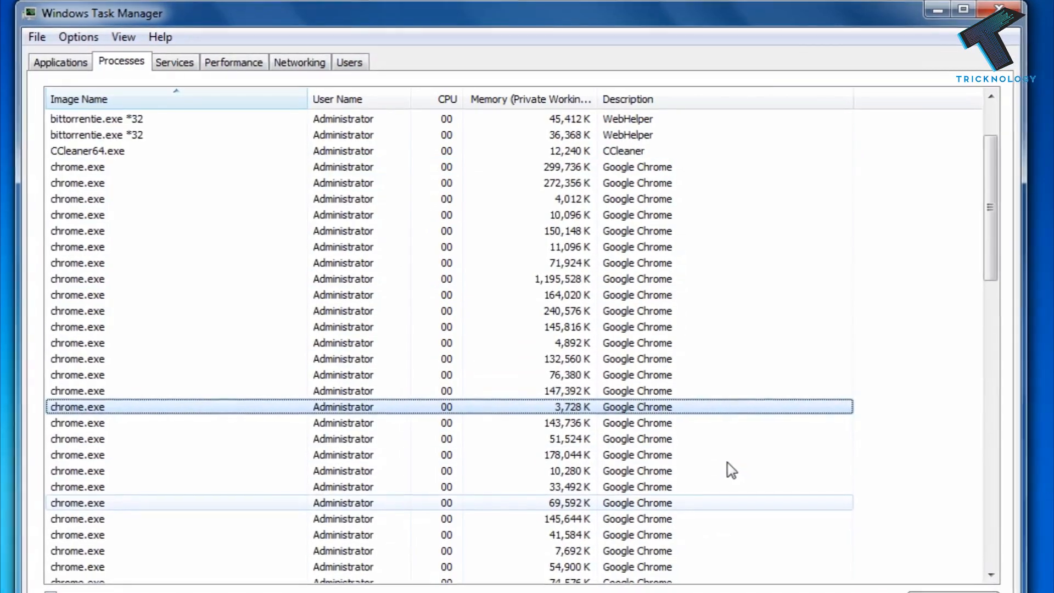
Close Task Manager, launch Chrome and bring up the More tools submenu.
left_click(1002, 10)
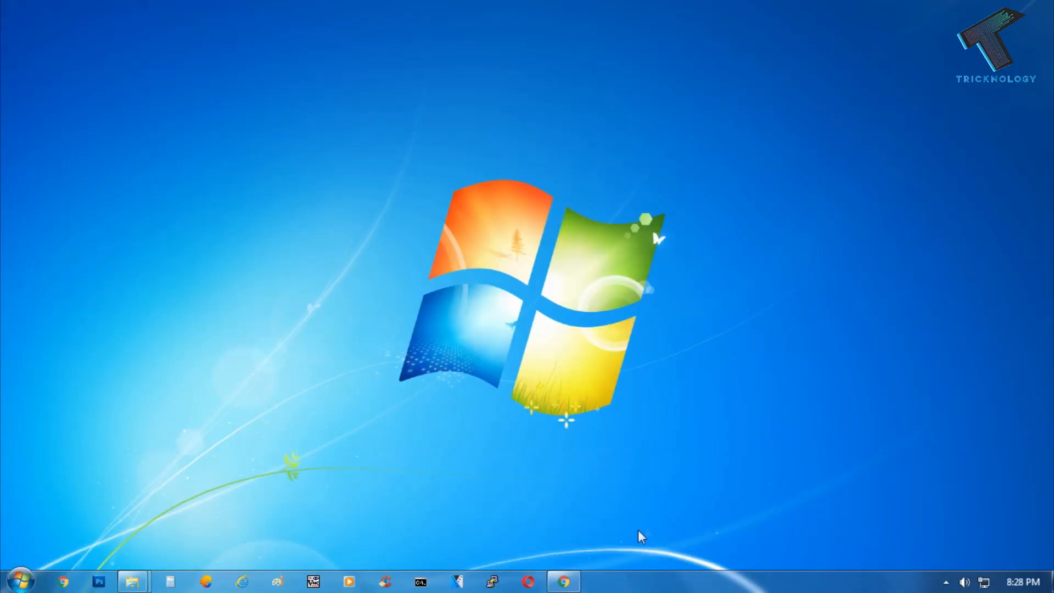
left_click(564, 582)
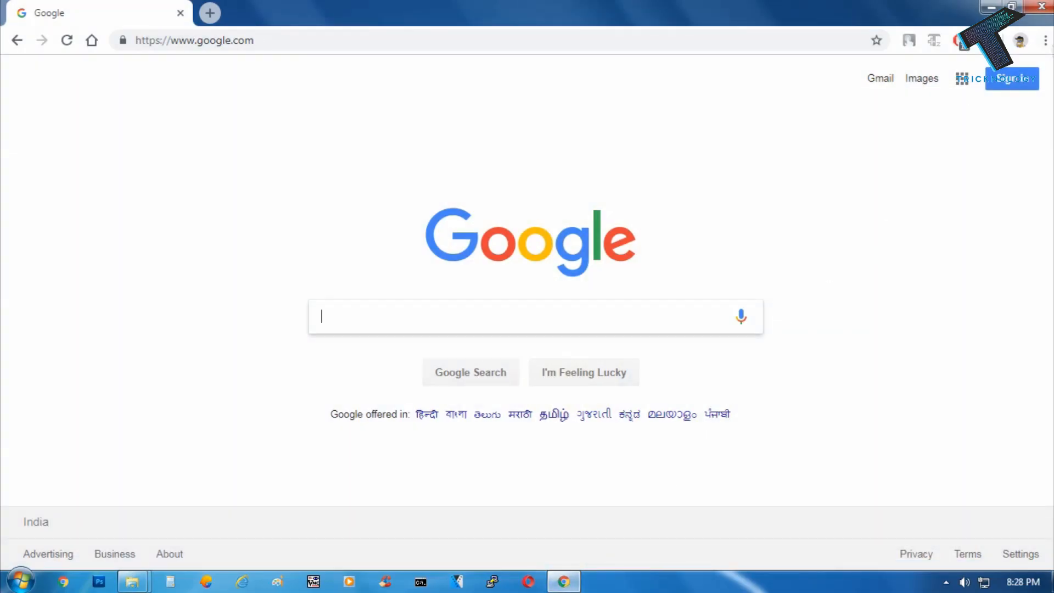
left_click(1044, 39)
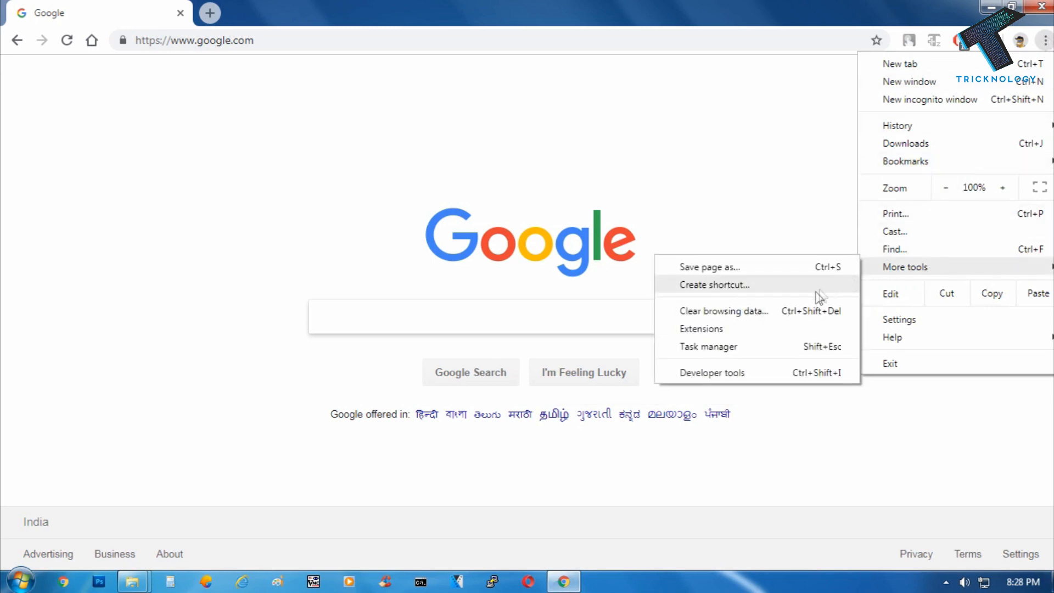
On the Extensions page, remove the Touch VPN extension.
left_click(701, 329)
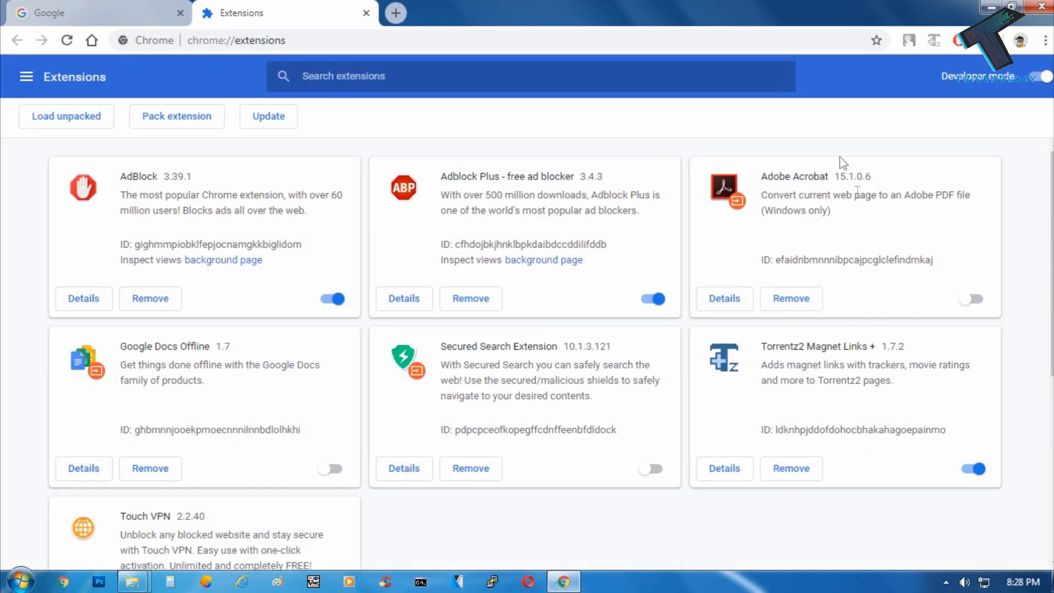
scroll("down", 3)
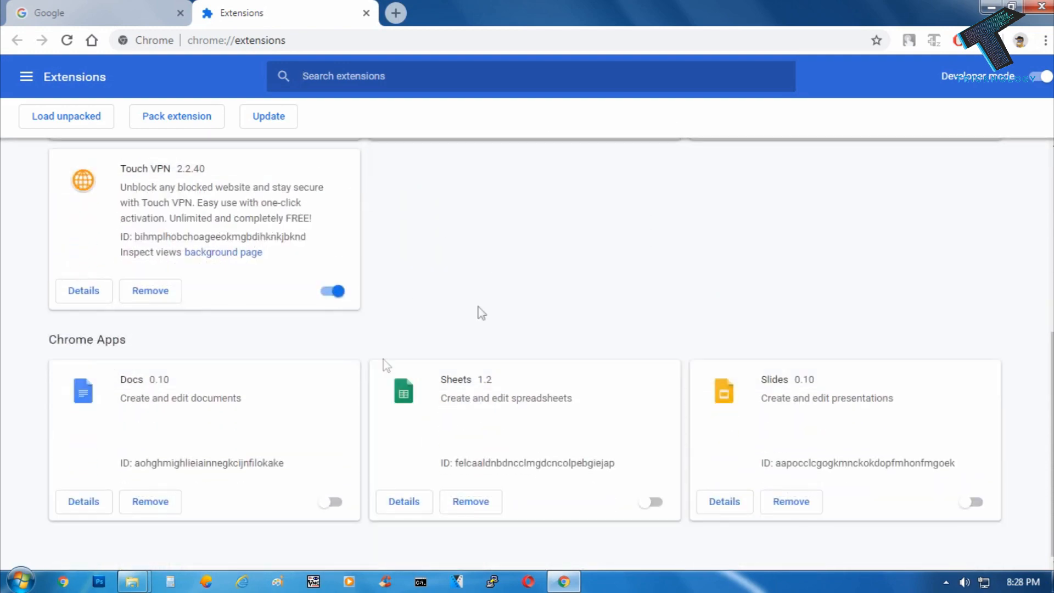
scroll("up", 3)
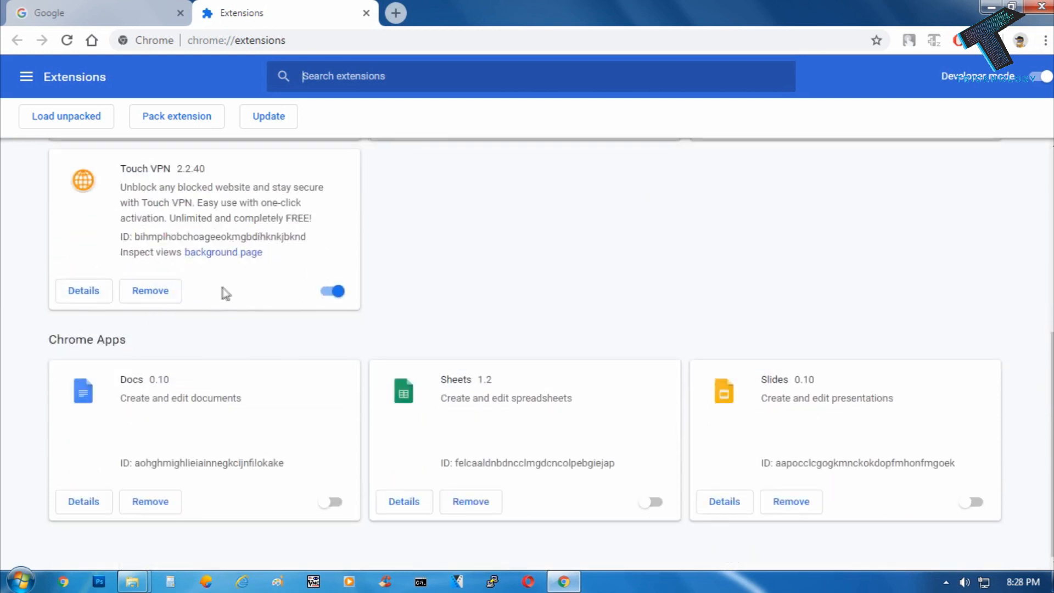
left_click(150, 290)
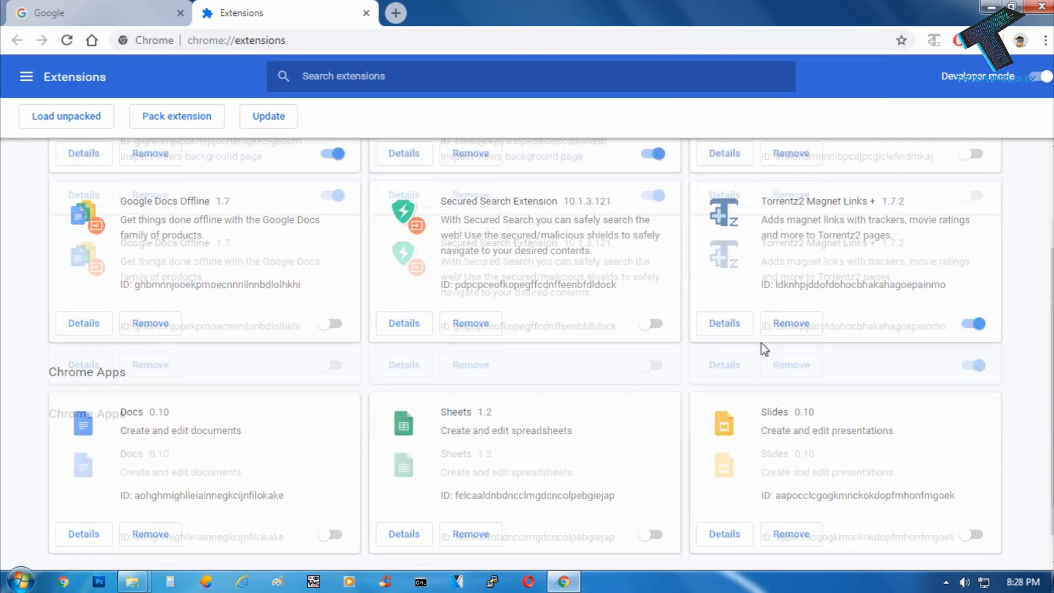
Remove the Torrentz2 Magnet Links + extension and confirm.
left_click(791, 323)
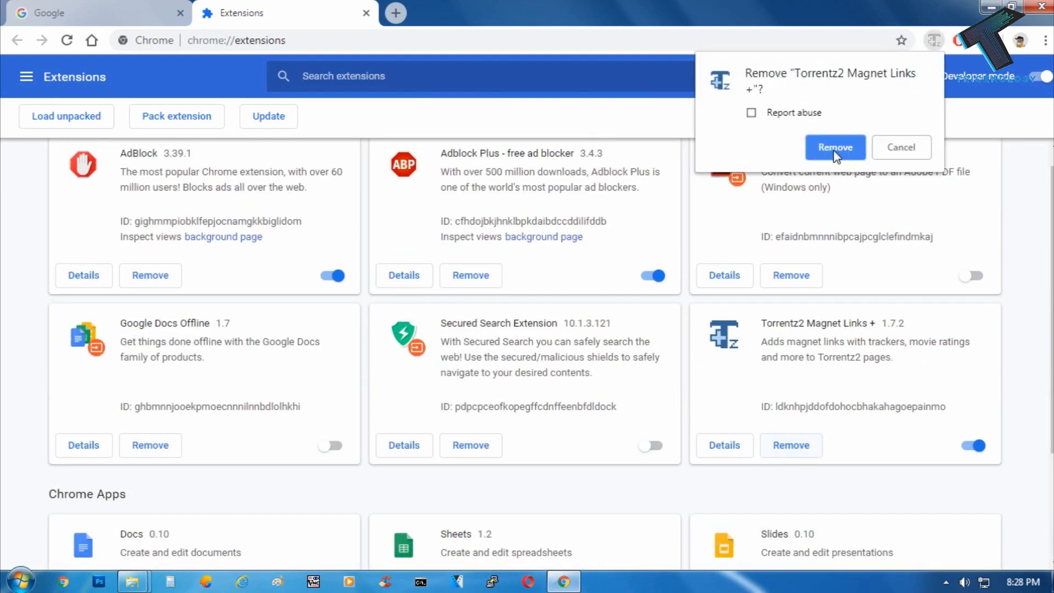
left_click(834, 148)
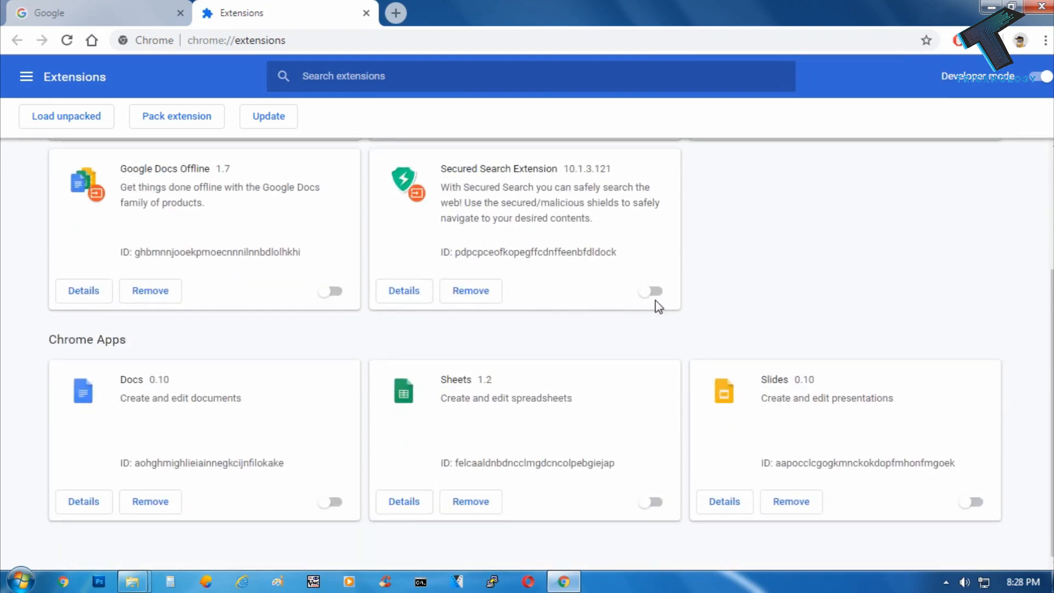
left_click(151, 290)
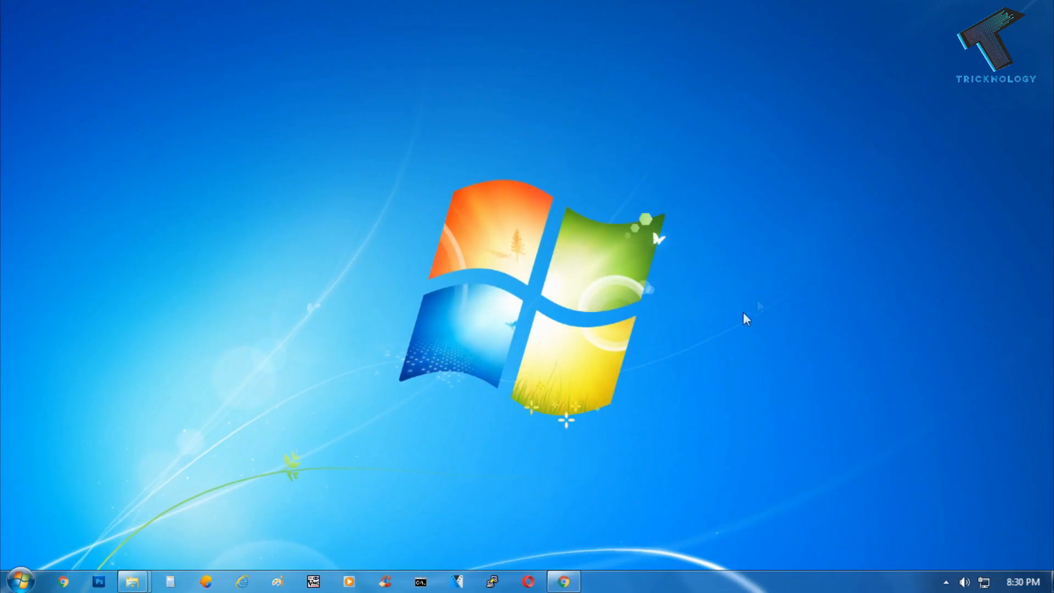
Reopen Chrome and go to chrome://flags to list the experimental features.
left_click(563, 582)
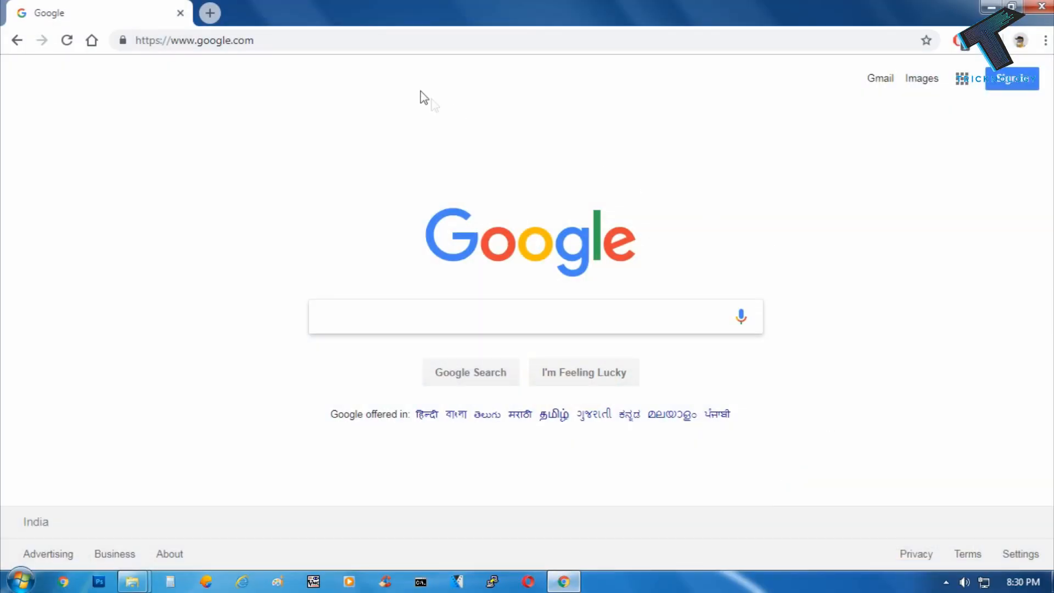
left_click(194, 41)
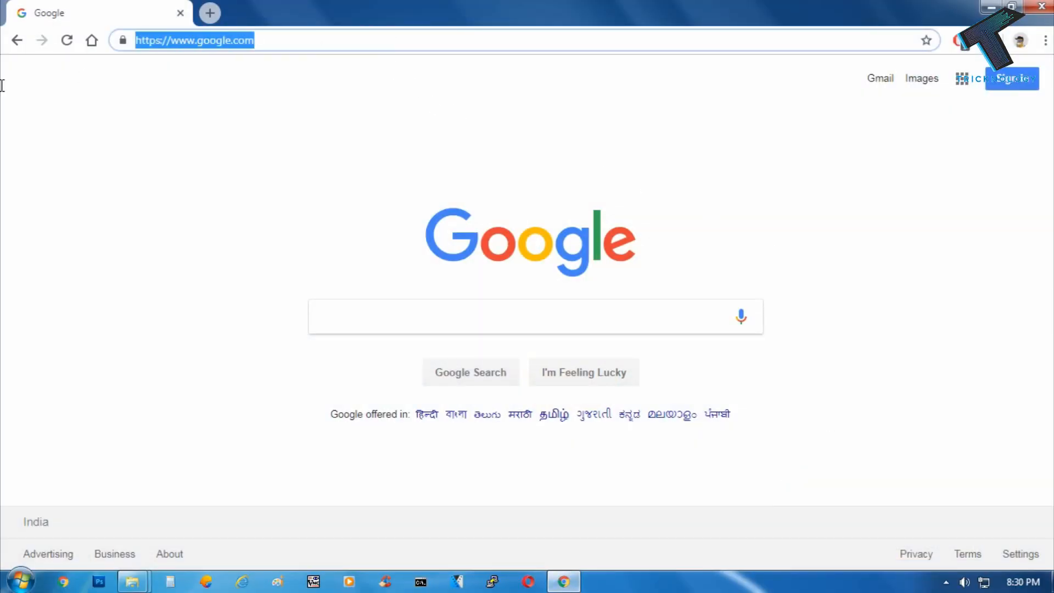
type("chrome://")
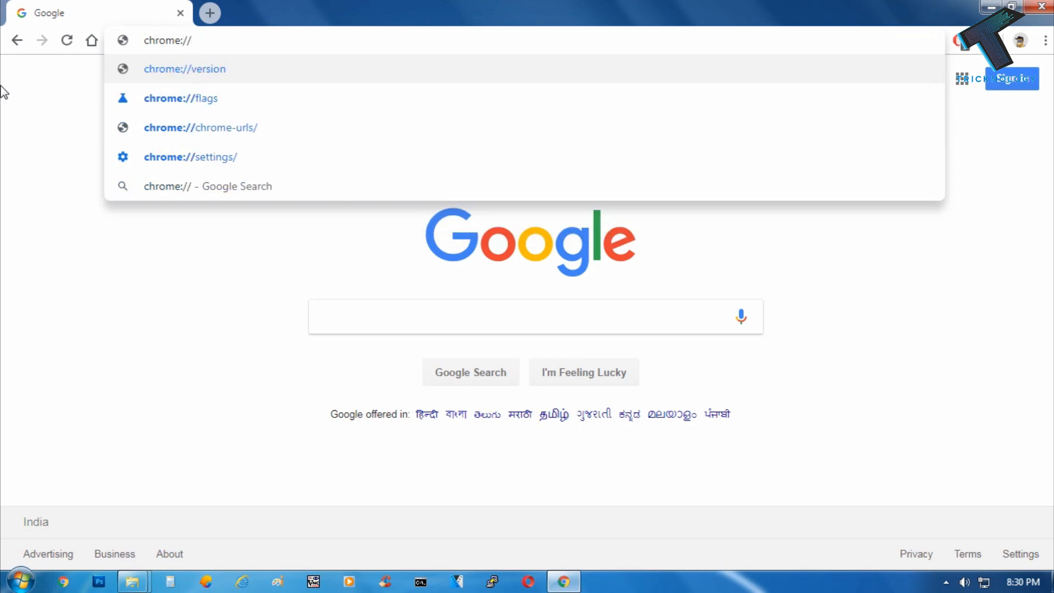
type("flags")
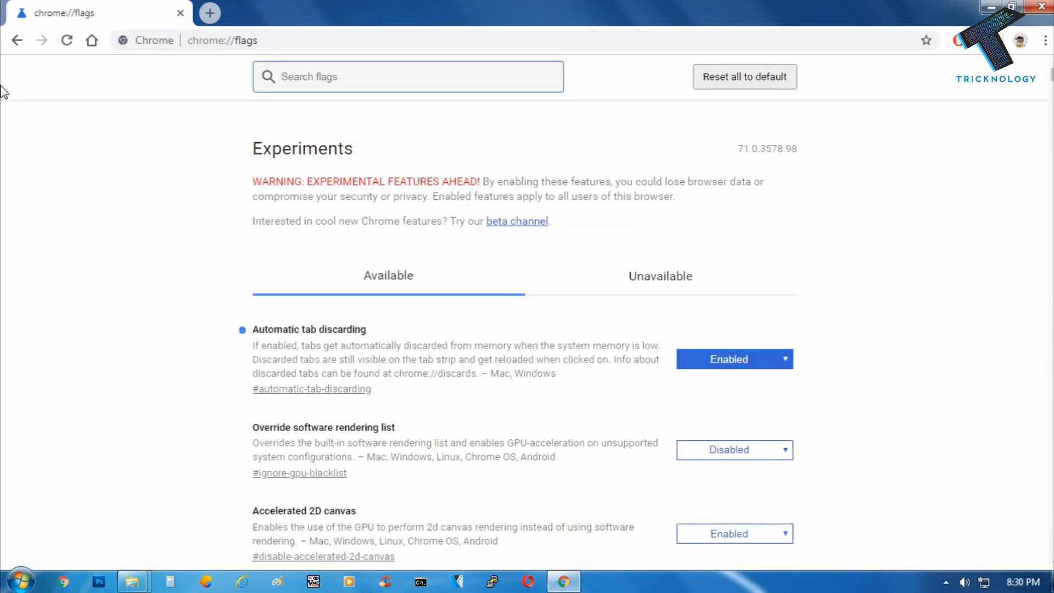
Search 'fast tab', set Fast tab/window close to Enabled and relaunch Chrome.
left_click(407, 76)
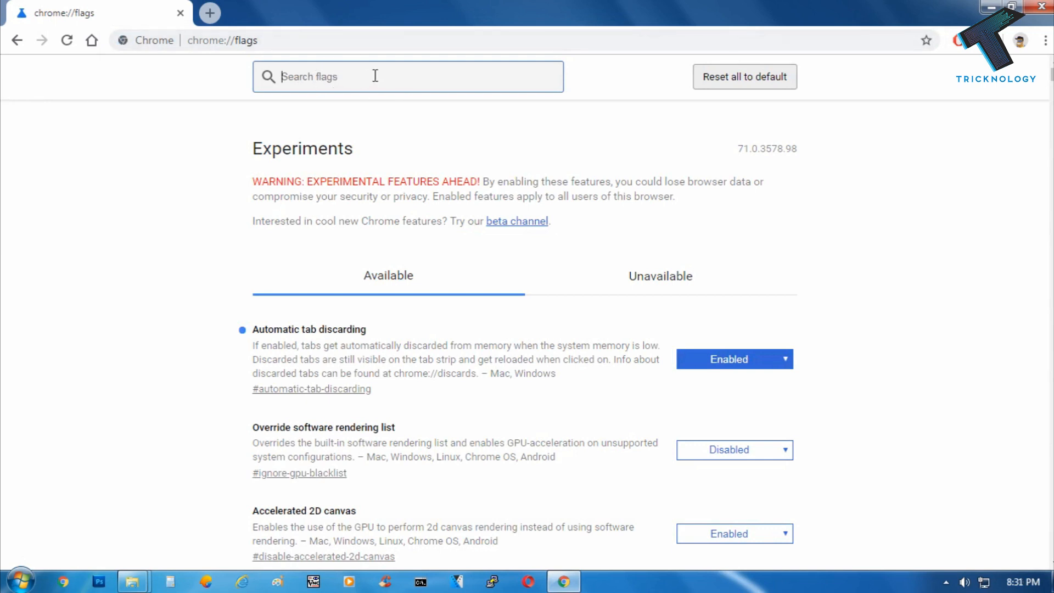
type("fast")
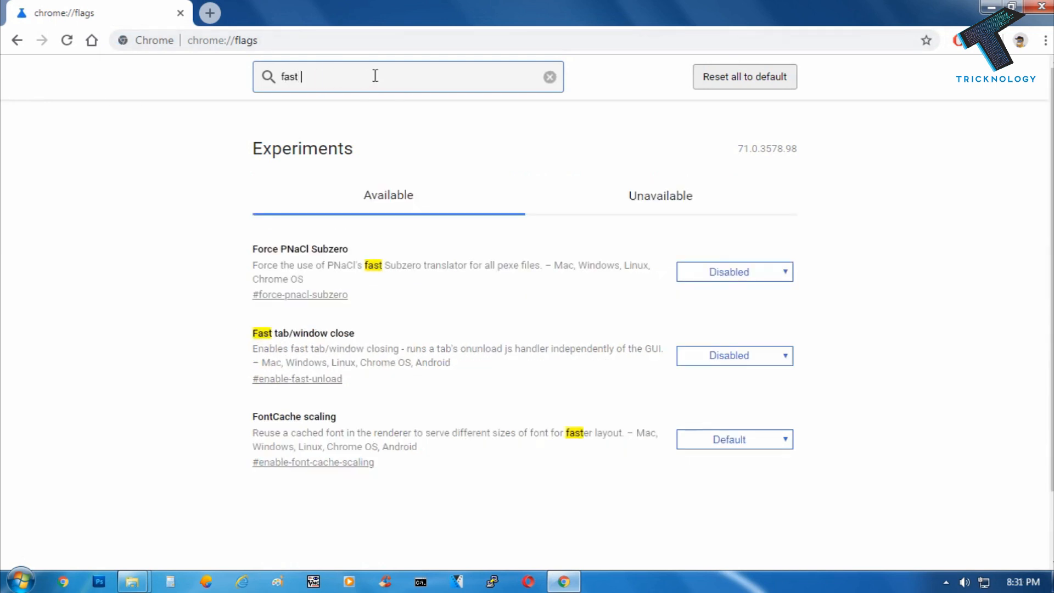
type("tab")
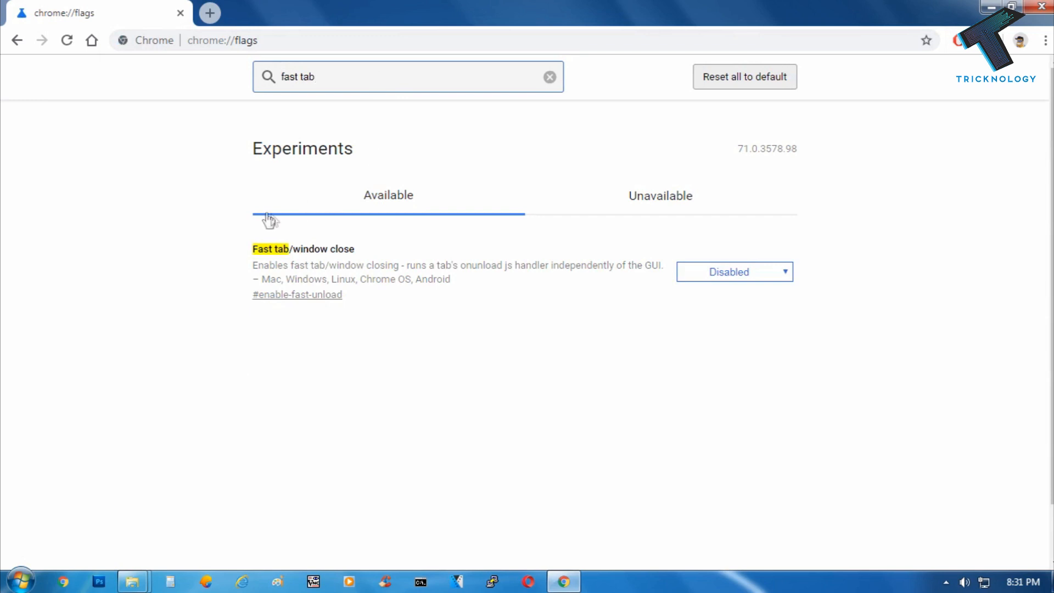
left_click(733, 271)
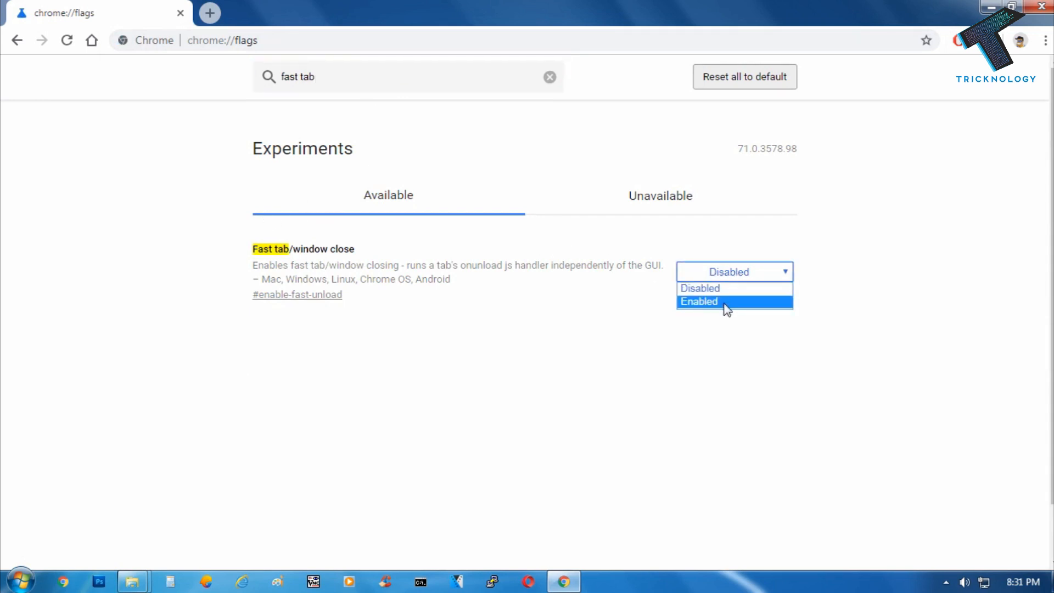
left_click(699, 301)
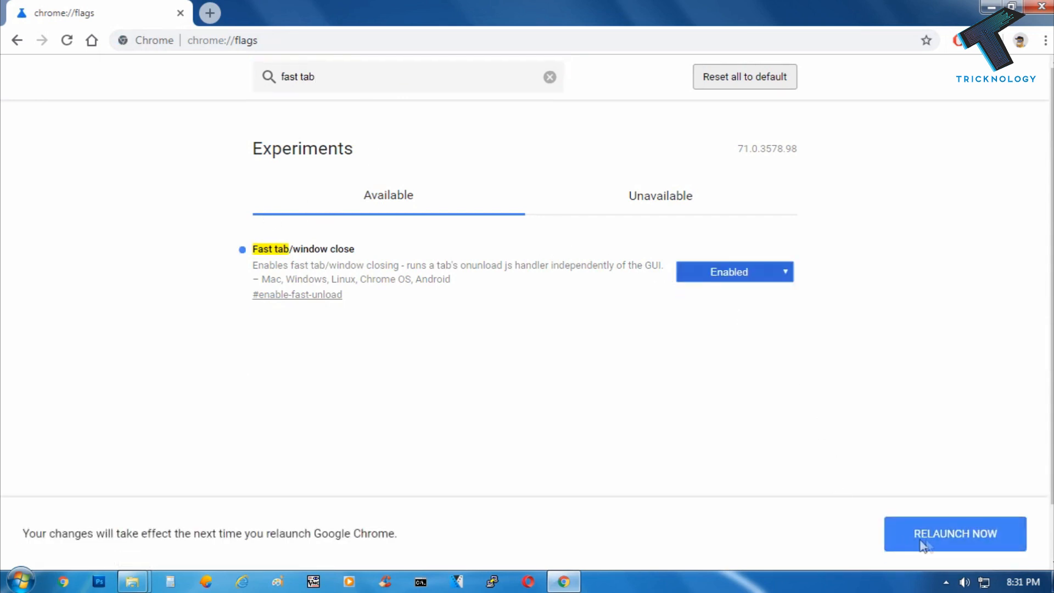
left_click(954, 534)
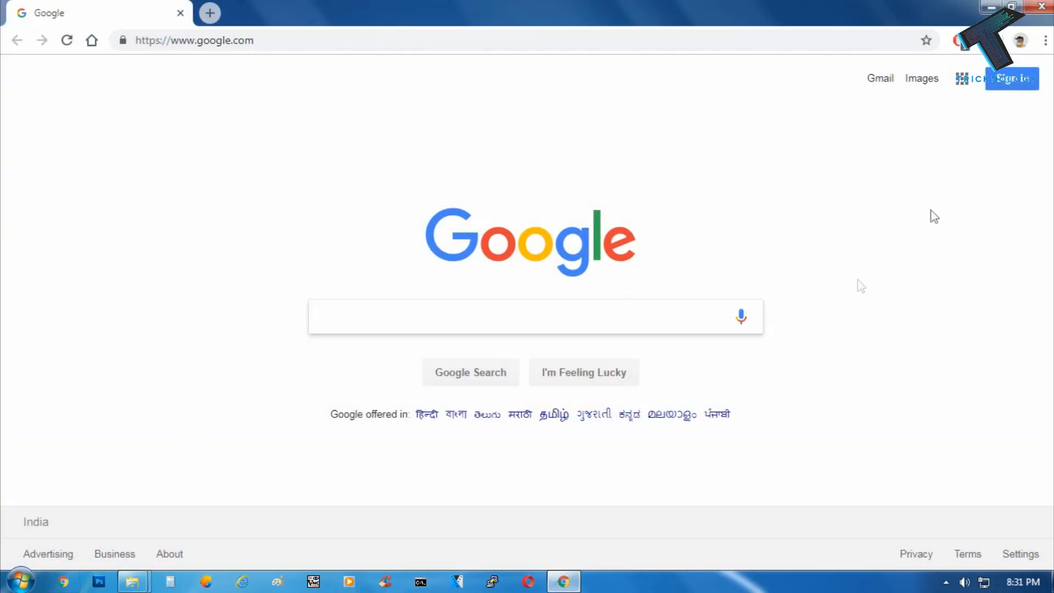
Open the full browsing History page from the main menu.
left_click(1045, 41)
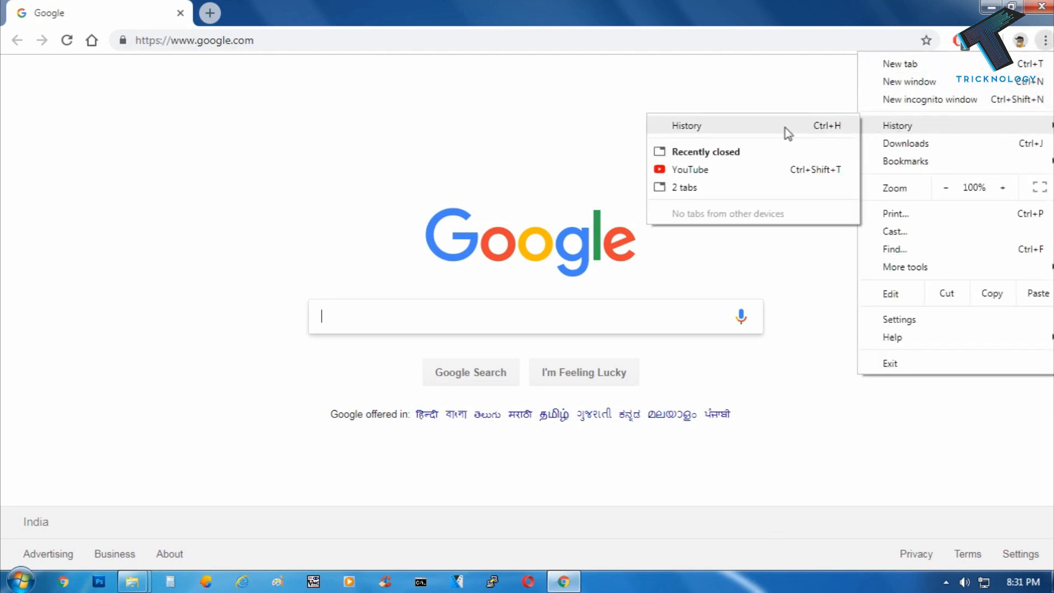
left_click(897, 125)
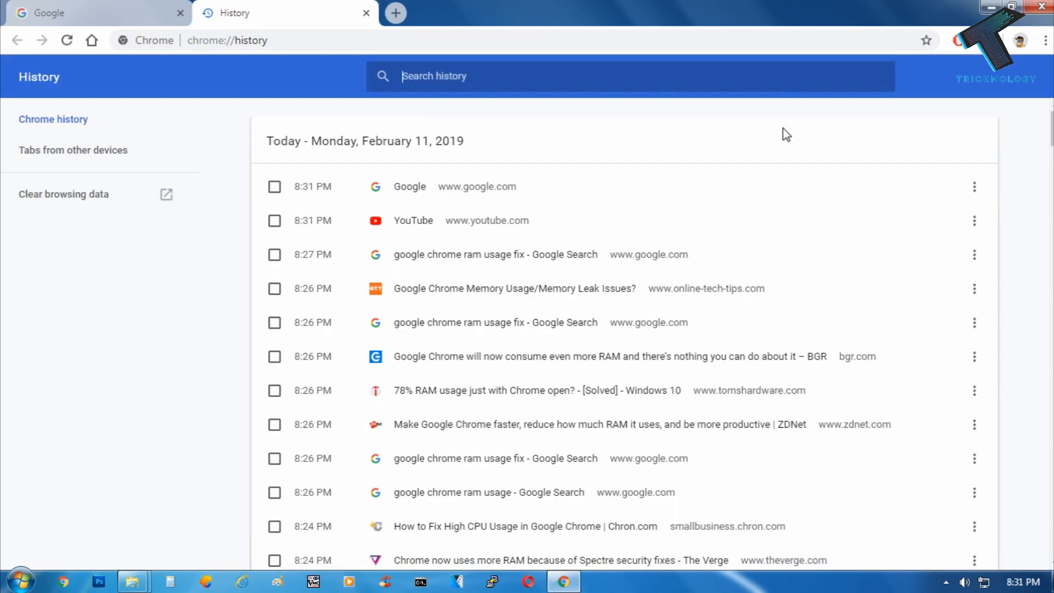
mouse_move(73, 206)
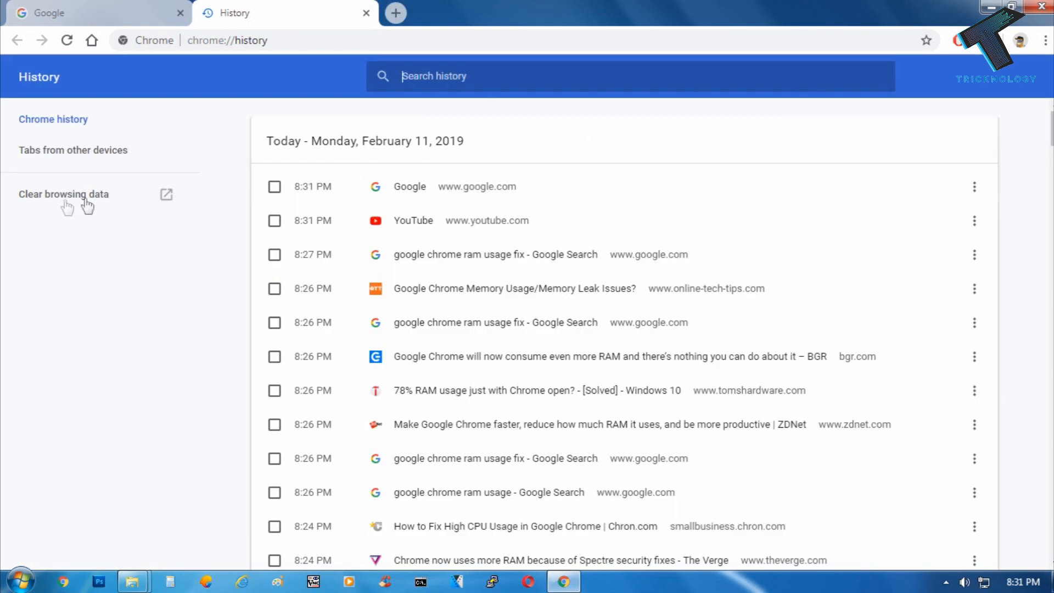
Clear browsing data for All time with every category checked, including history, cookies, cache and passwords.
left_click(63, 193)
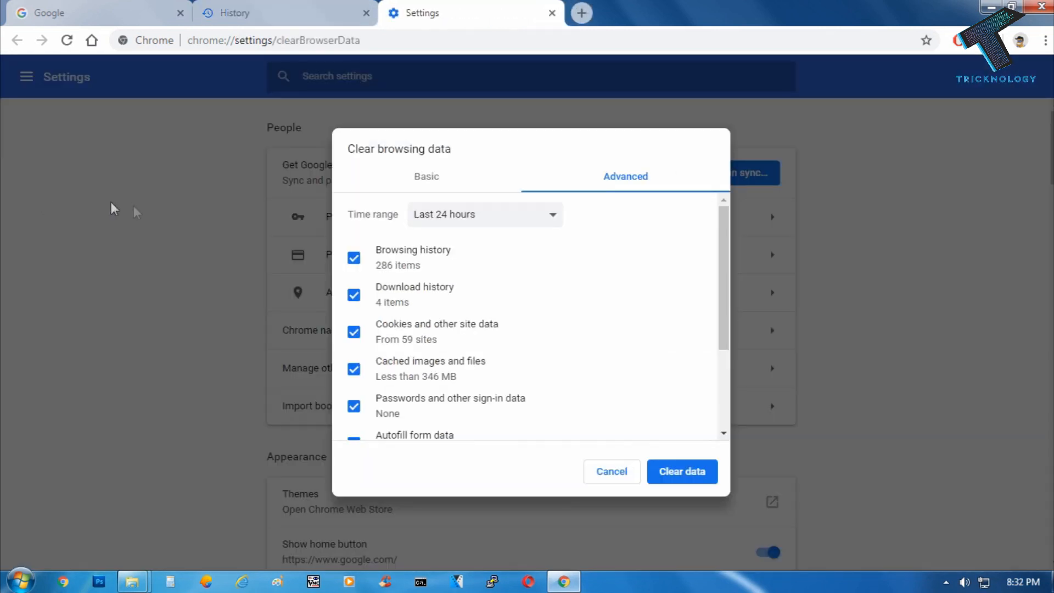
left_click(484, 214)
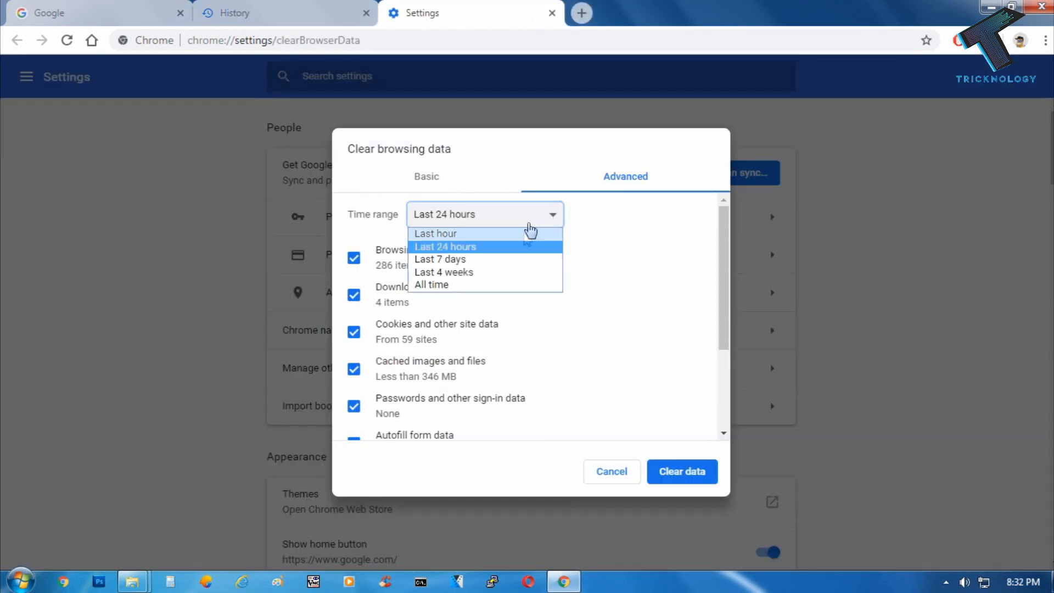
left_click(430, 285)
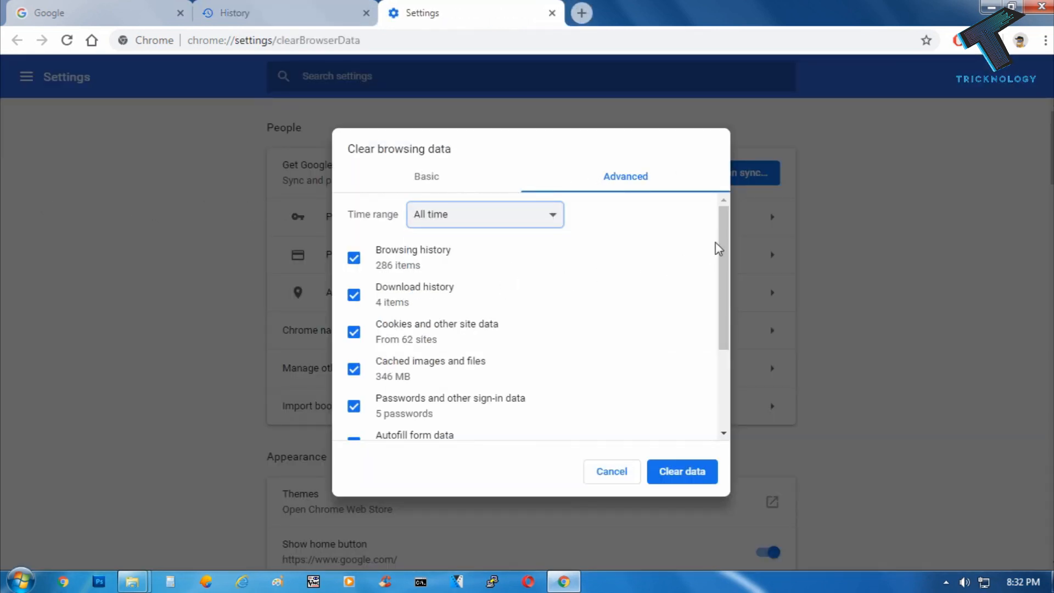
scroll("down", 3)
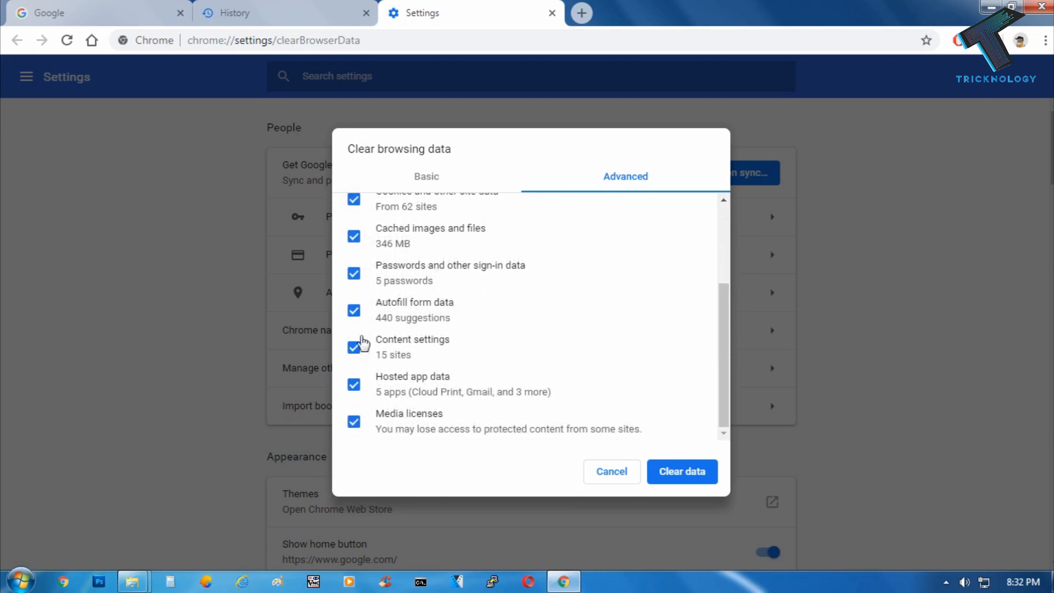
left_click(681, 471)
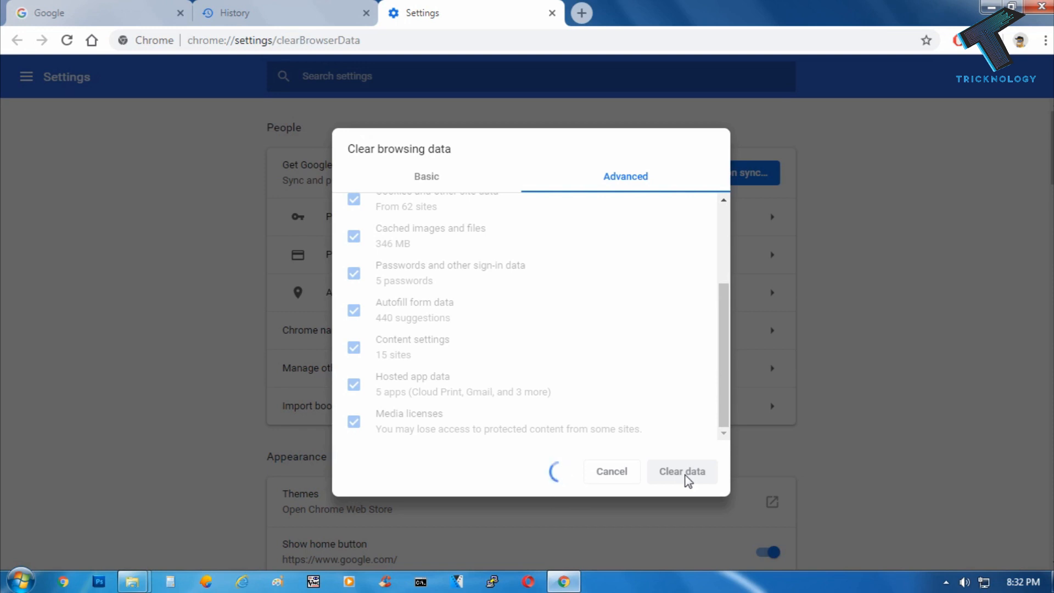
left_click(682, 471)
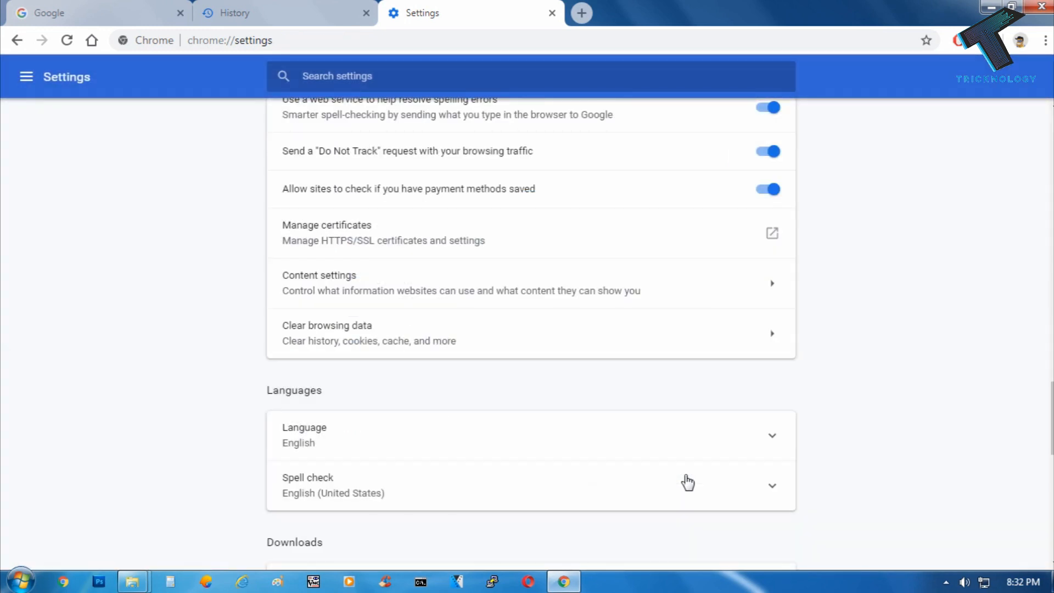